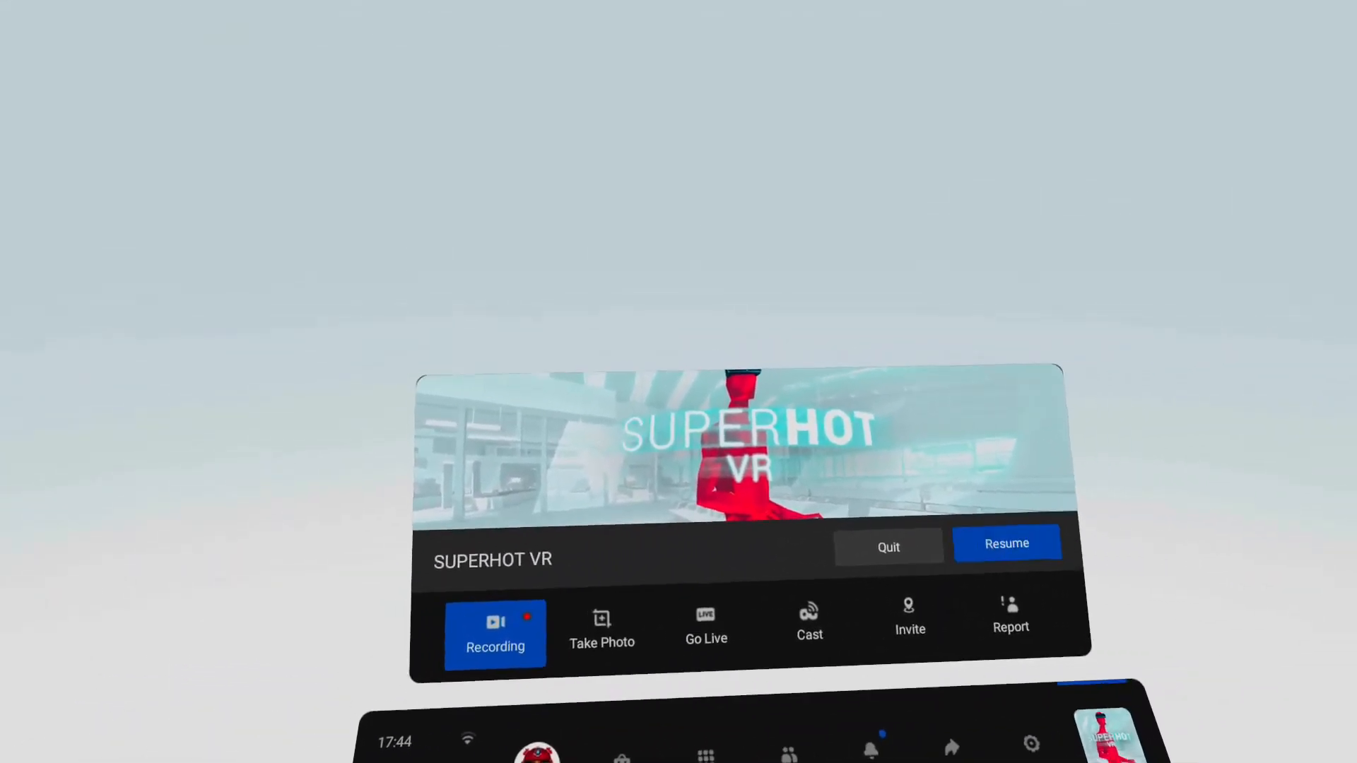
# Resume the paused SUPERHOT VR game from the Oculus Quest pause panel
pyautogui.click(1007, 542)
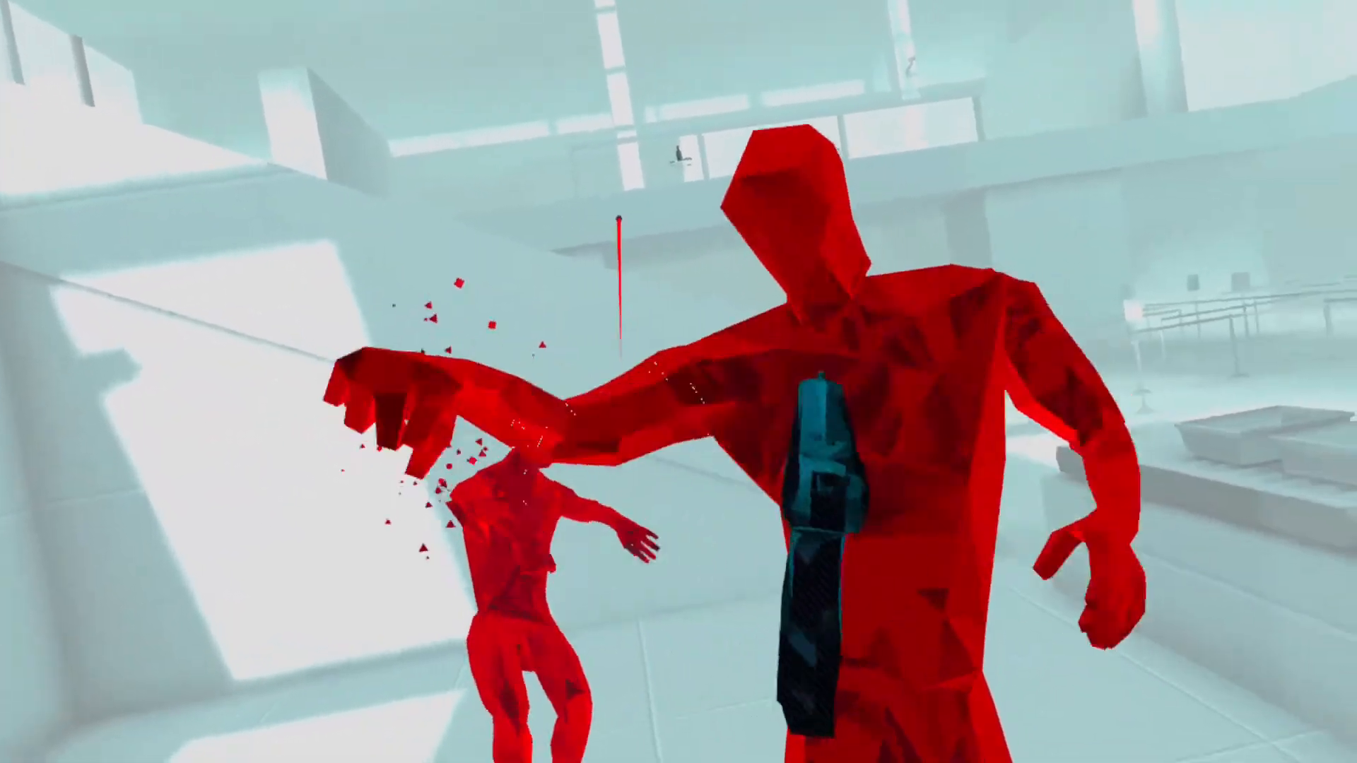